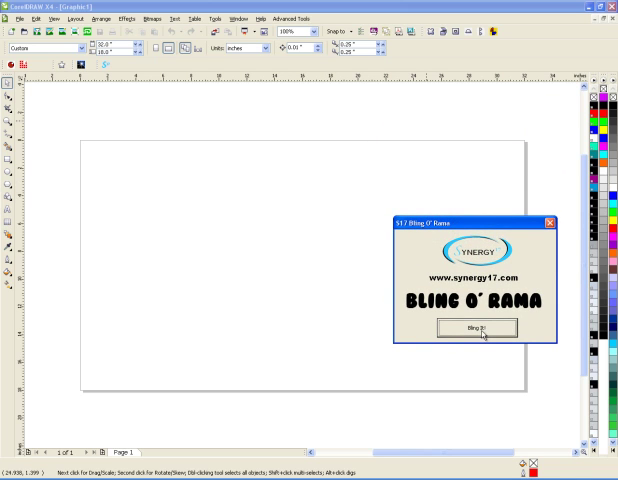
Step: Run the Bling O' Rama effect with 'Bling It!', bringing up the April Fools prank popup
{"action": "left_click", "coordinate": [476, 328]}
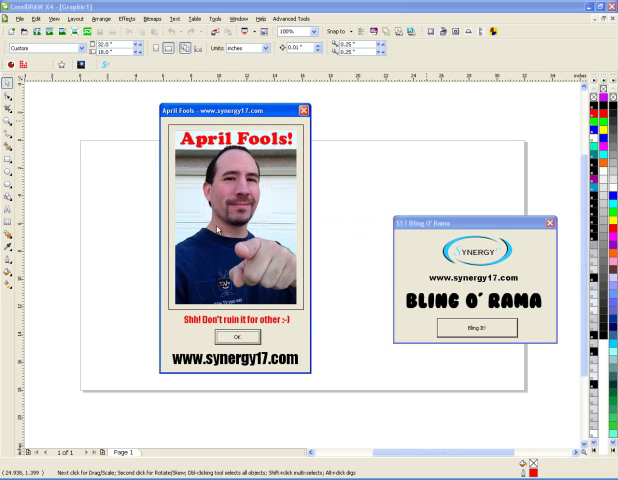
{"action": "mouse_move", "coordinate": [370, 135]}
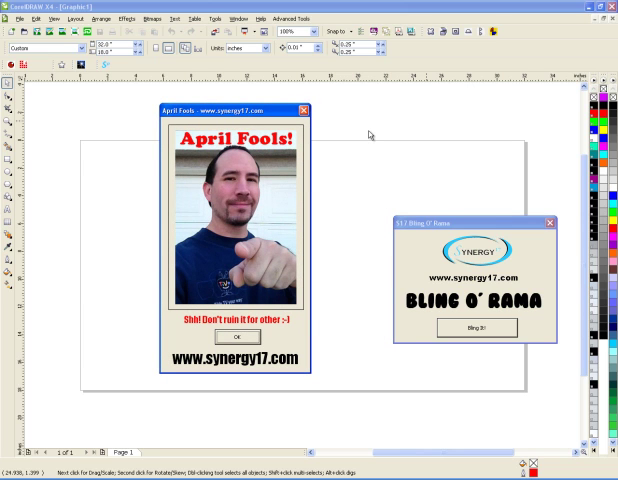